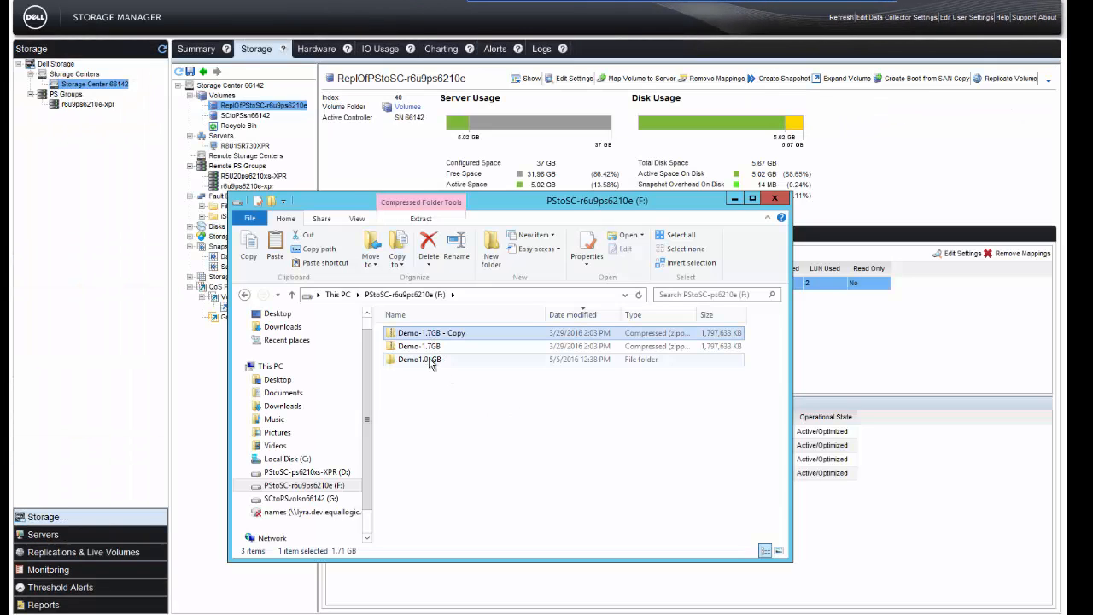
# Copy the three Demo files from their context menu for pasting onto the F: volume
pyautogui.rightClick(419, 358)
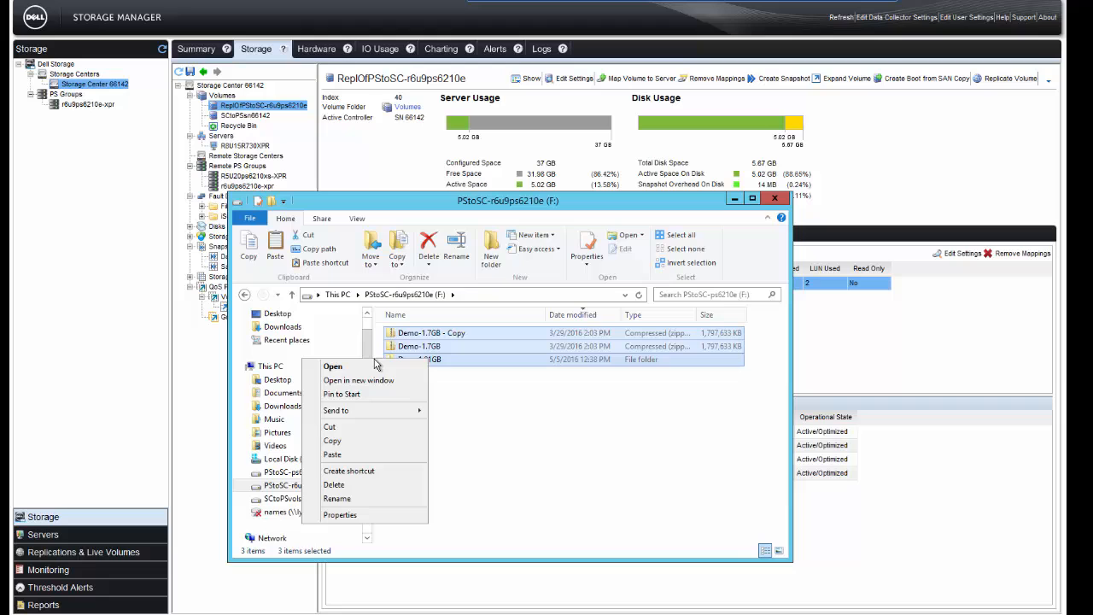
pyautogui.click(331, 441)
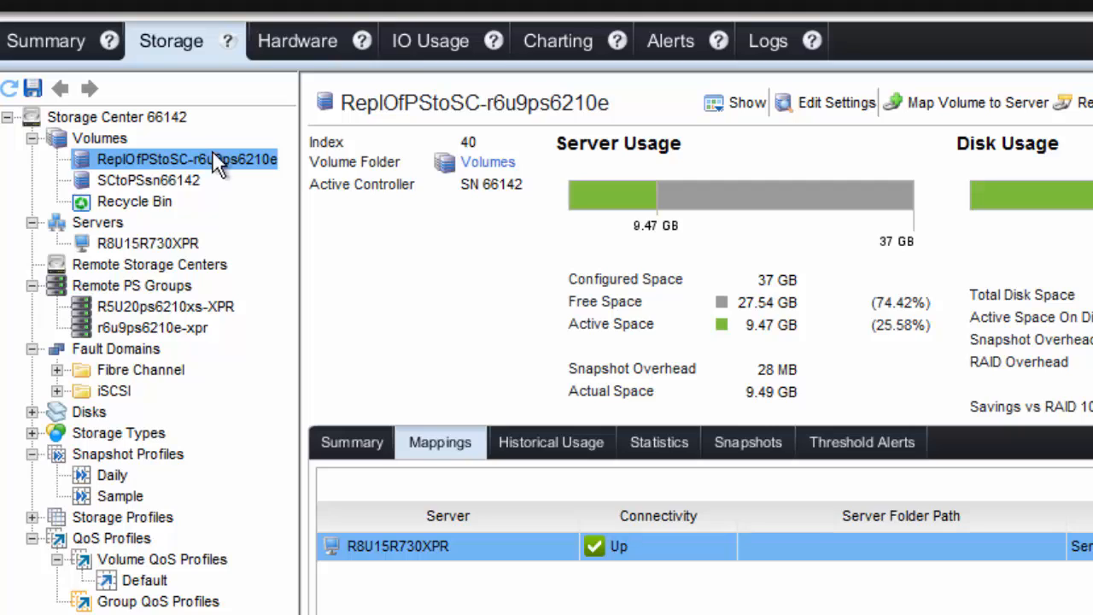
pyautogui.moveTo(555, 260)
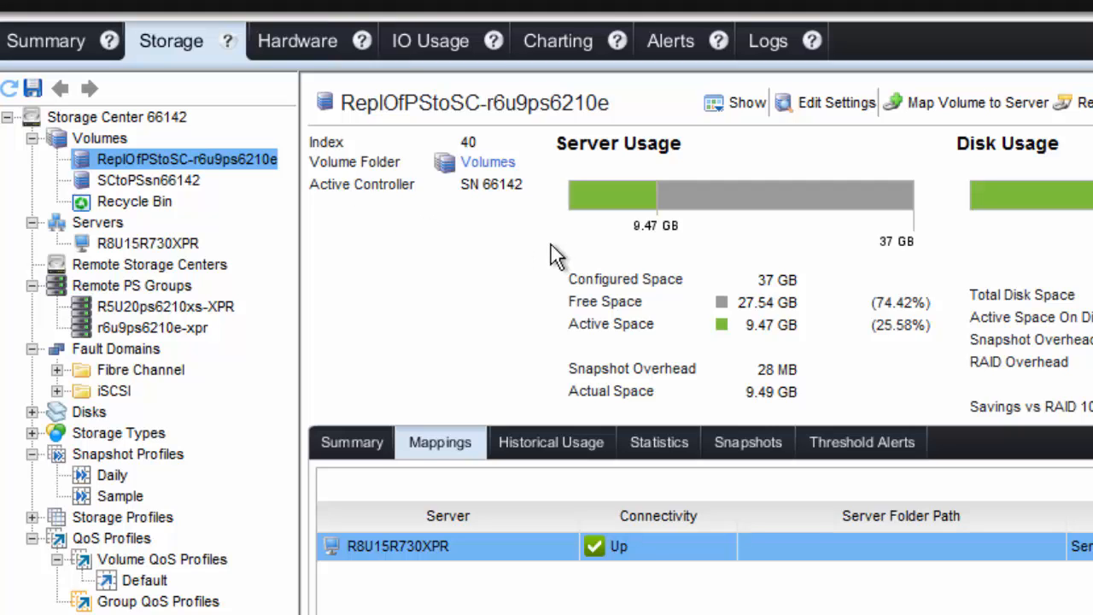
pyautogui.moveTo(663, 256)
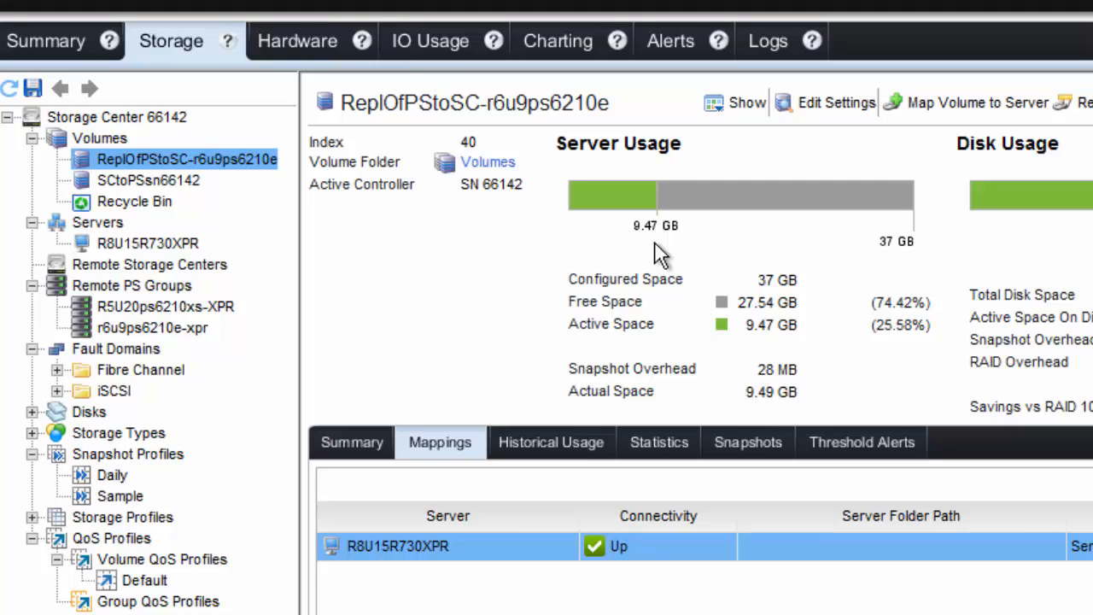
pyautogui.moveTo(602, 265)
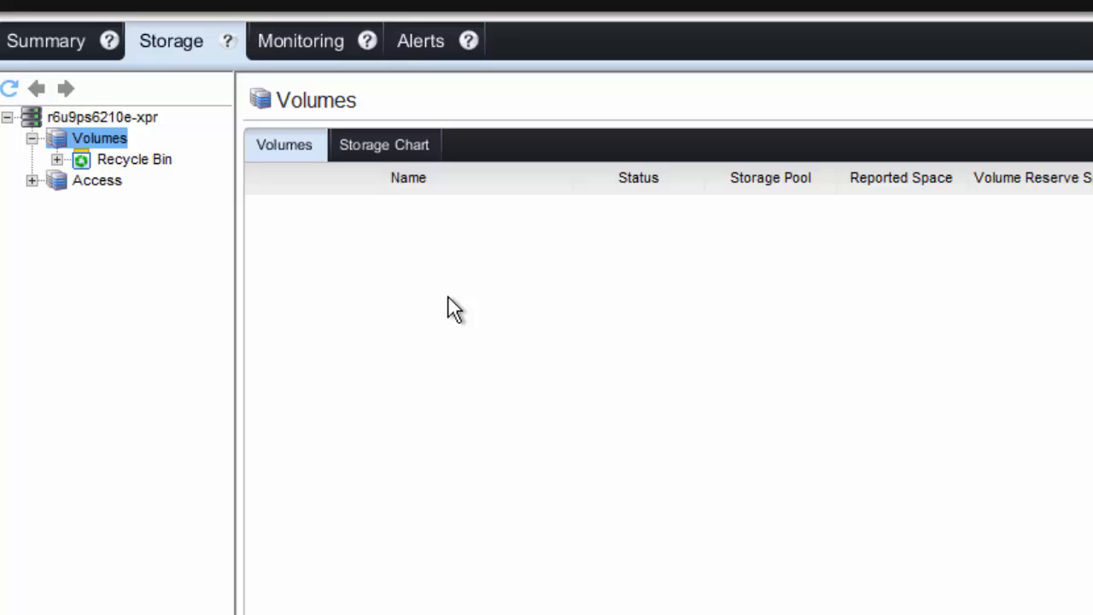
pyautogui.moveTo(461, 309)
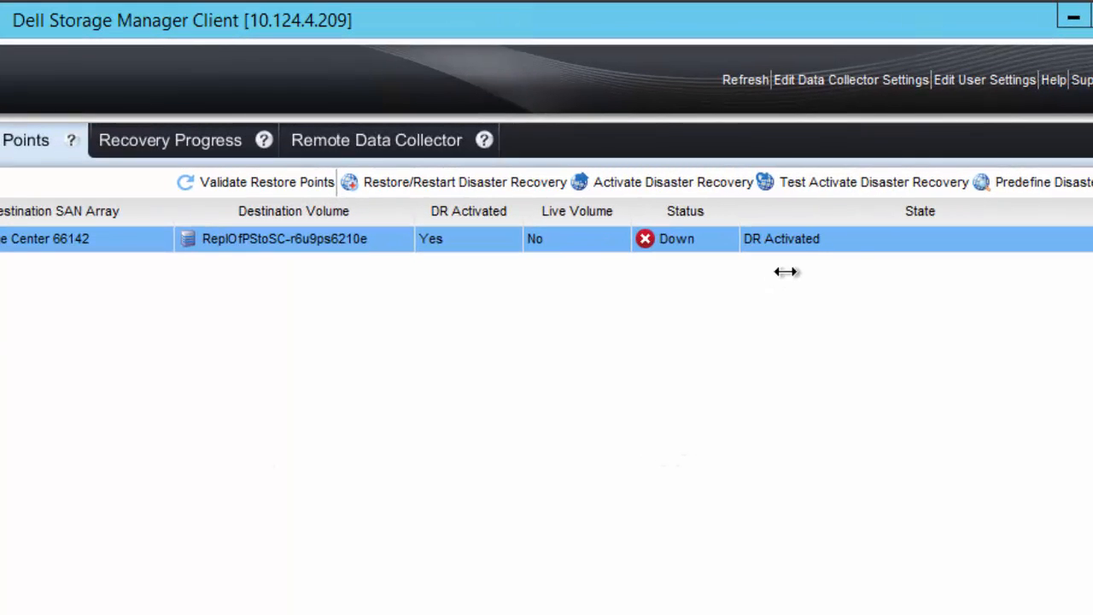
pyautogui.moveTo(834, 253)
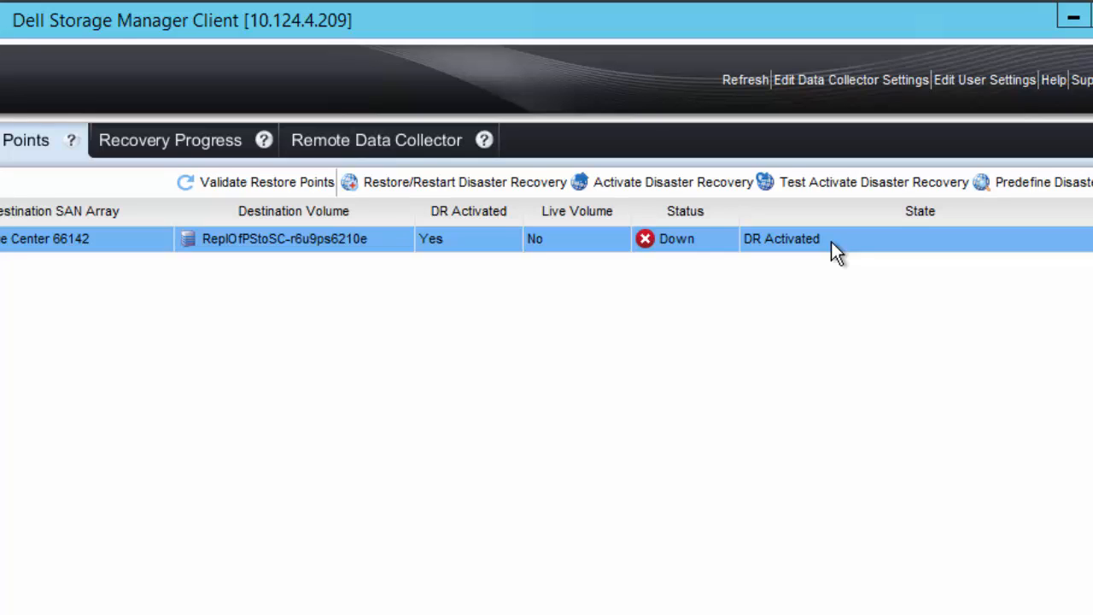
pyautogui.moveTo(830, 260)
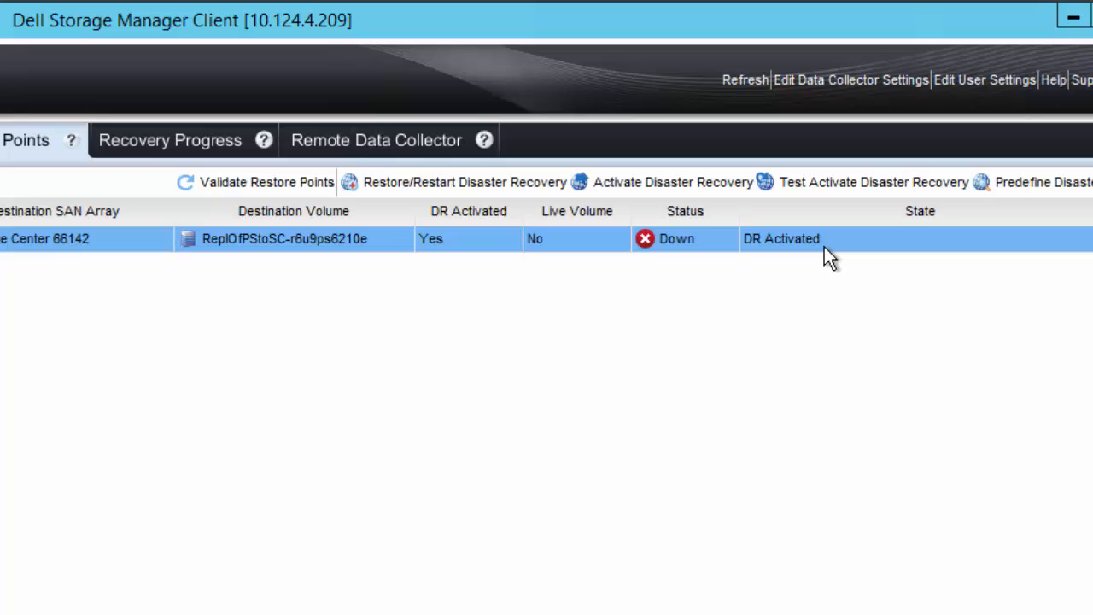
pyautogui.moveTo(714, 391)
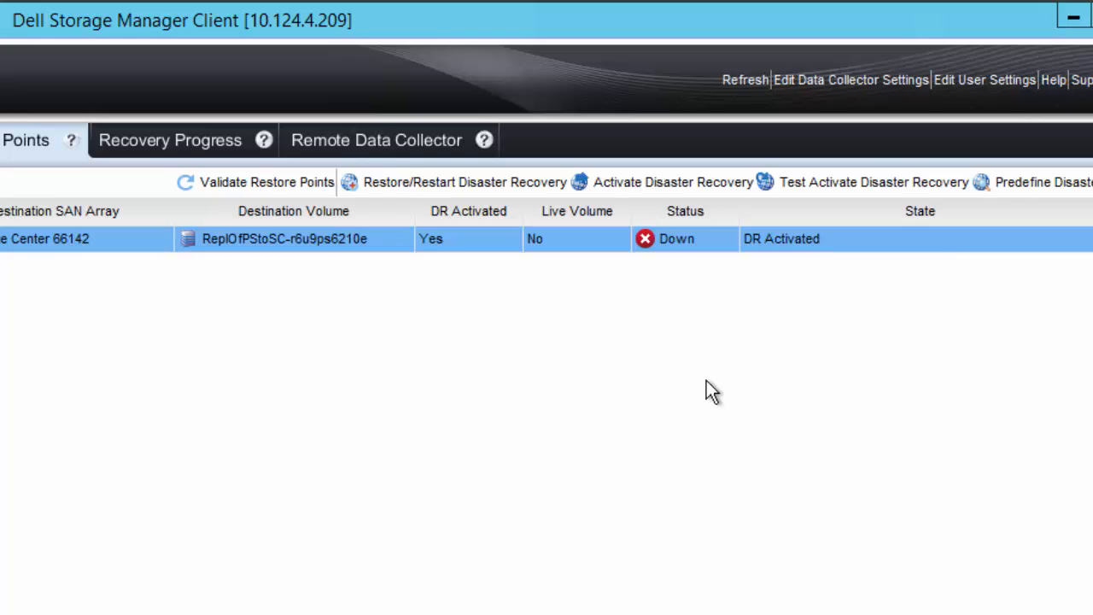
pyautogui.moveTo(413, 184)
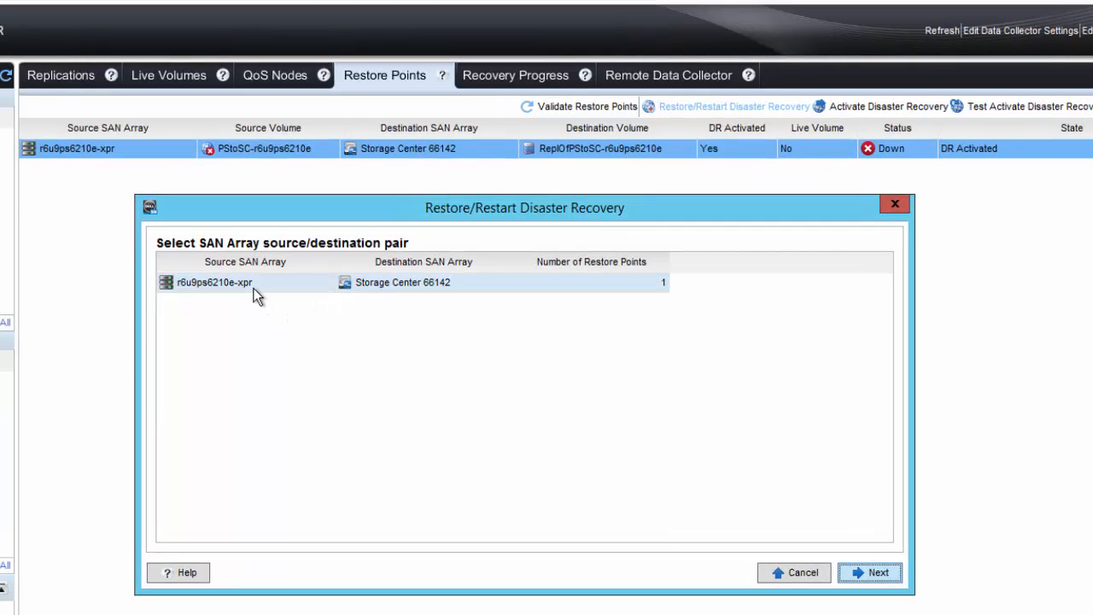
# Choose the r6u9ps6210e-xpr to Storage Center 66142 array pair and continue
pyautogui.click(402, 282)
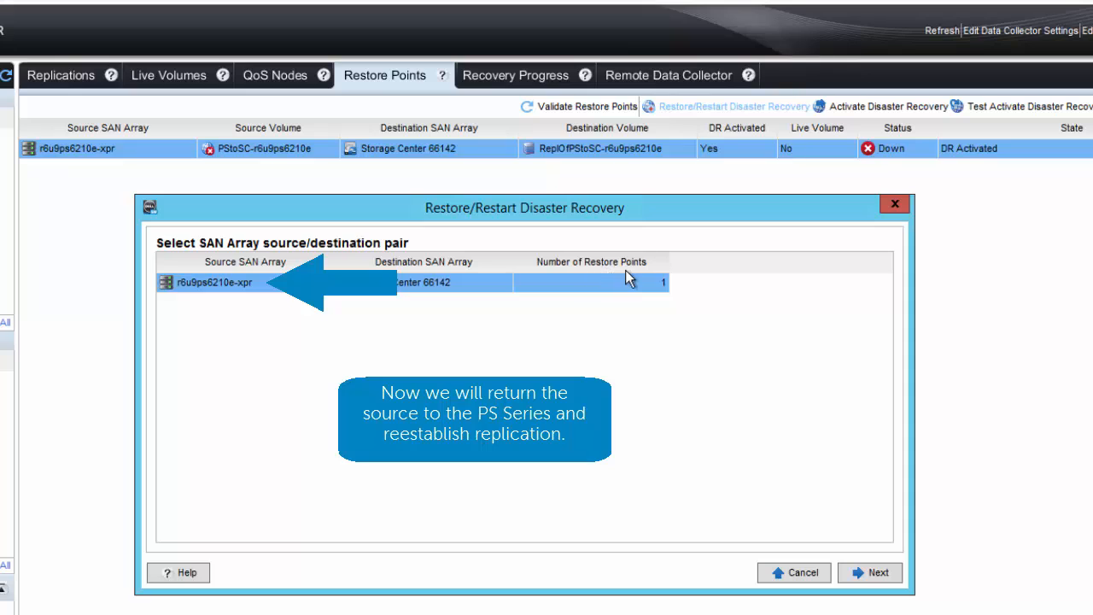
pyautogui.click(869, 572)
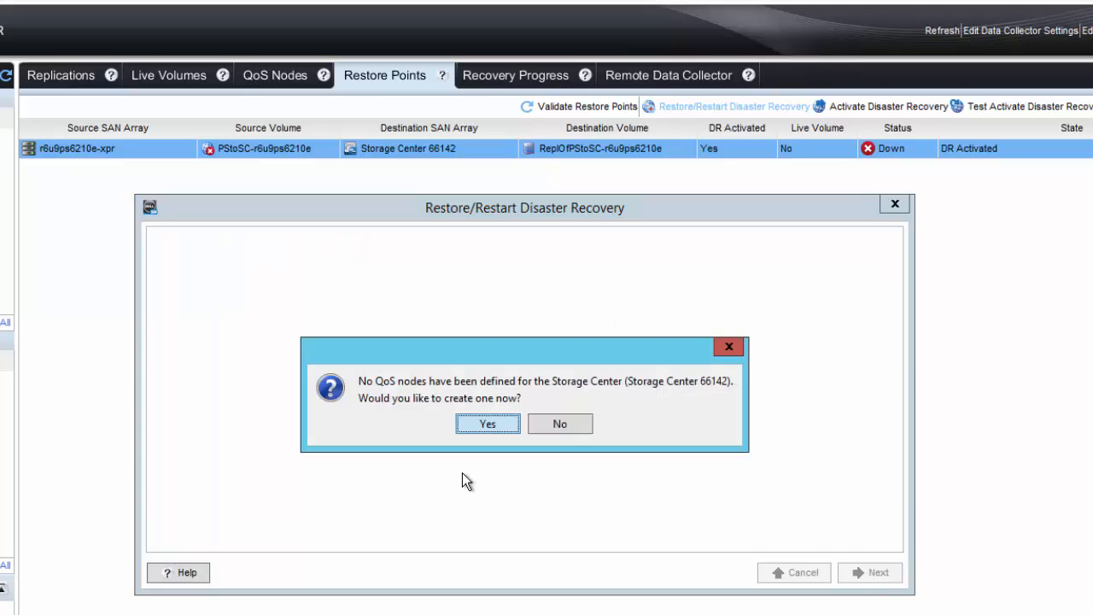
pyautogui.moveTo(451, 461)
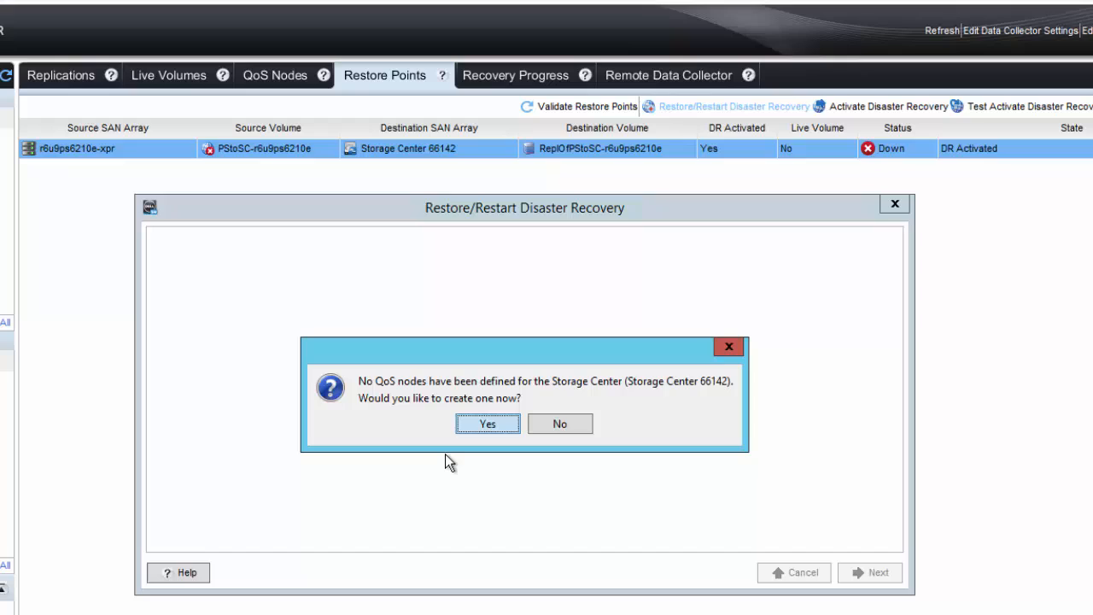
pyautogui.moveTo(429, 447)
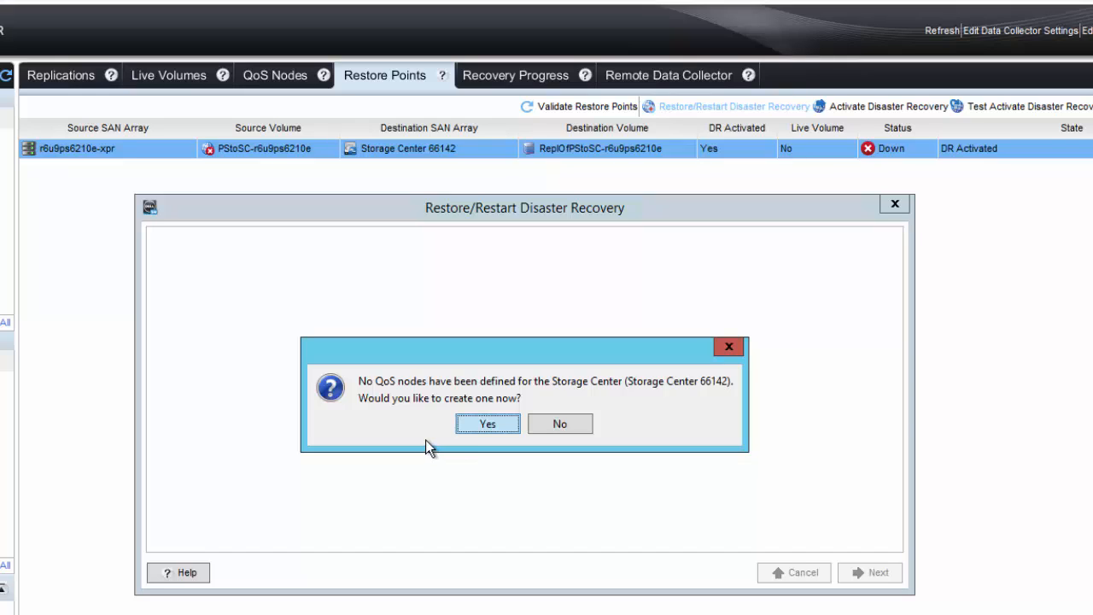
pyautogui.moveTo(451, 436)
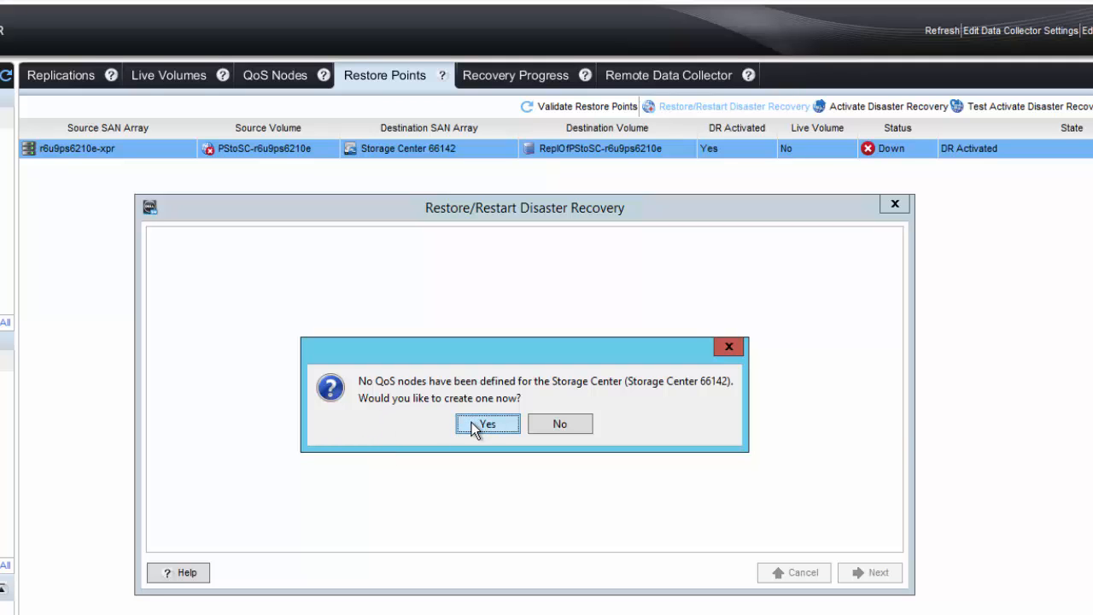
# Create replication QoS node Demo-QOS at 10 Gbps with the default bandwidth schedule
pyautogui.click(487, 423)
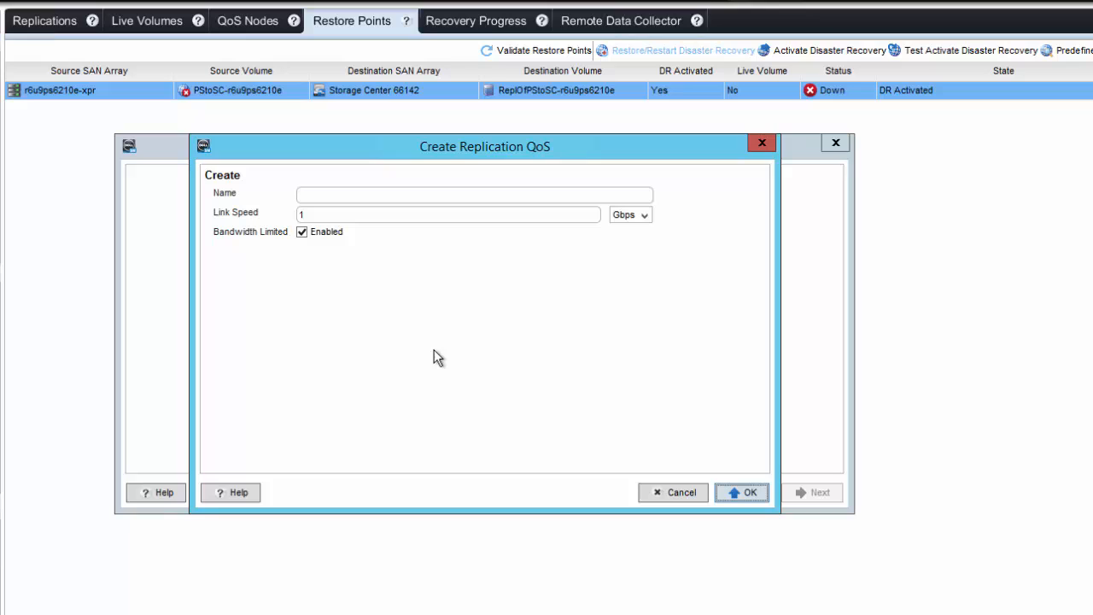
pyautogui.write('Demo-QOS')
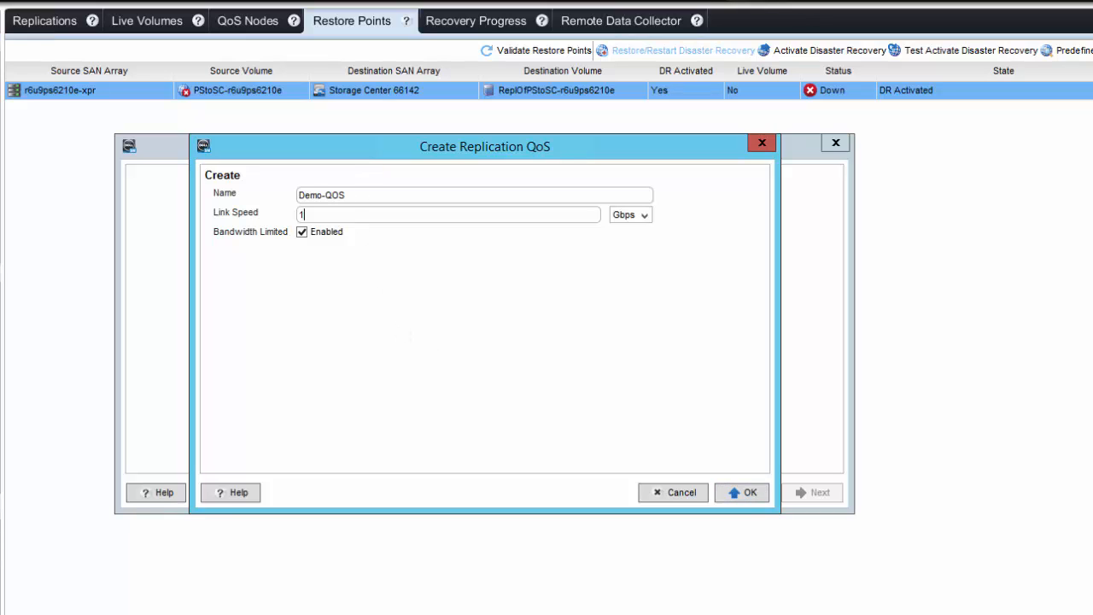
pyautogui.write('0')
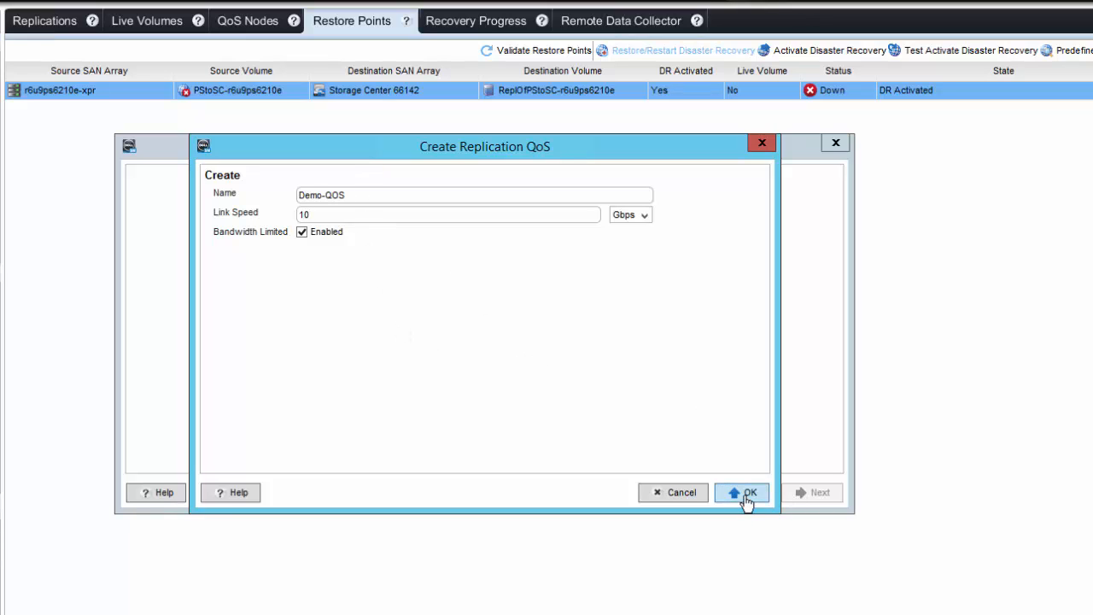
pyautogui.click(741, 492)
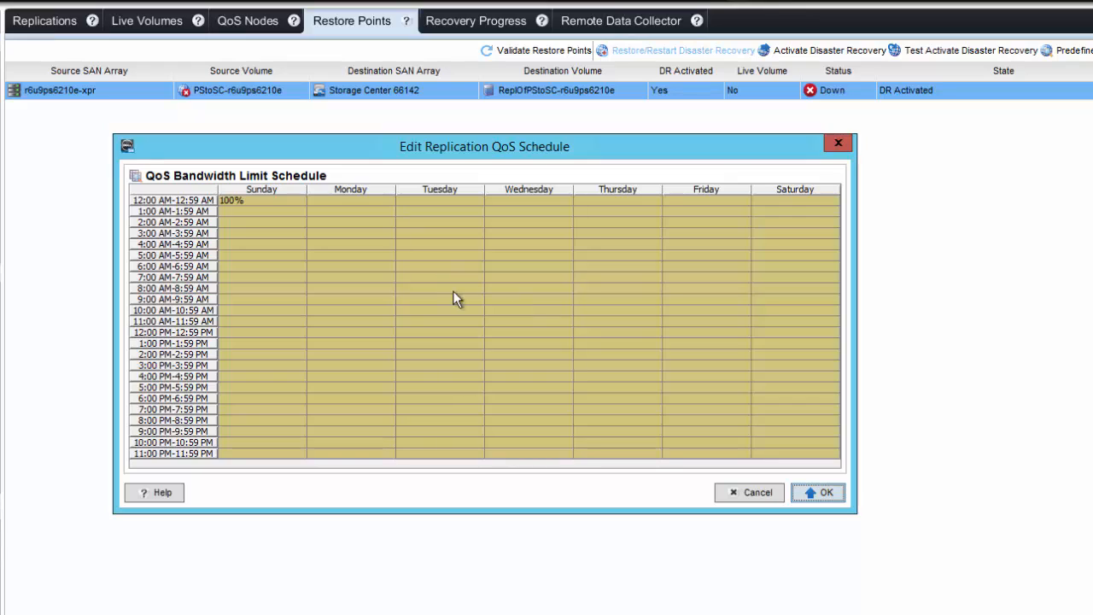
pyautogui.moveTo(272, 224)
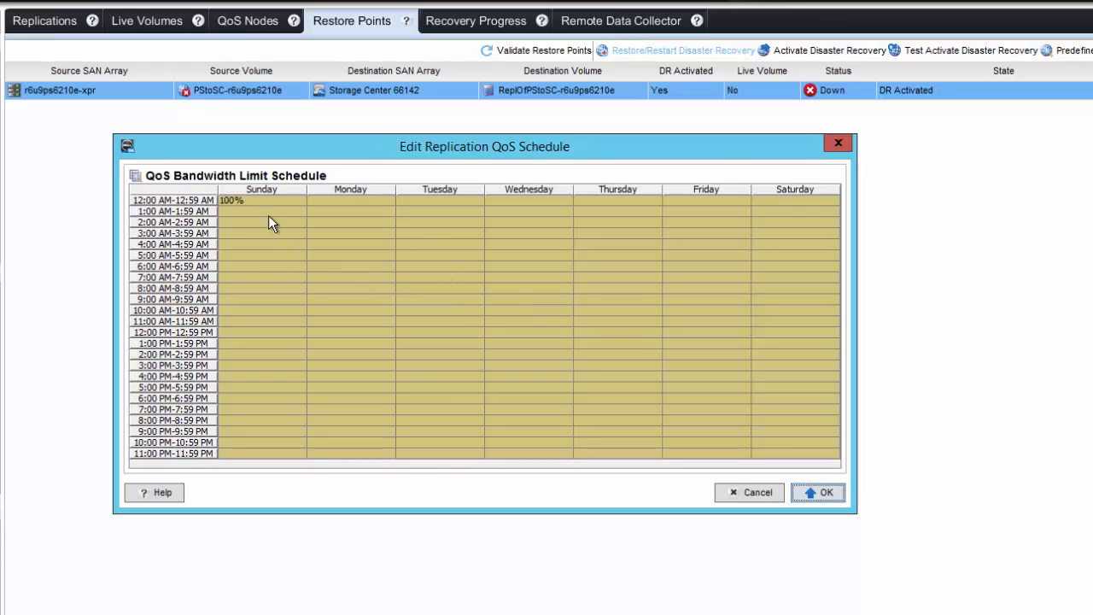
pyautogui.moveTo(477, 314)
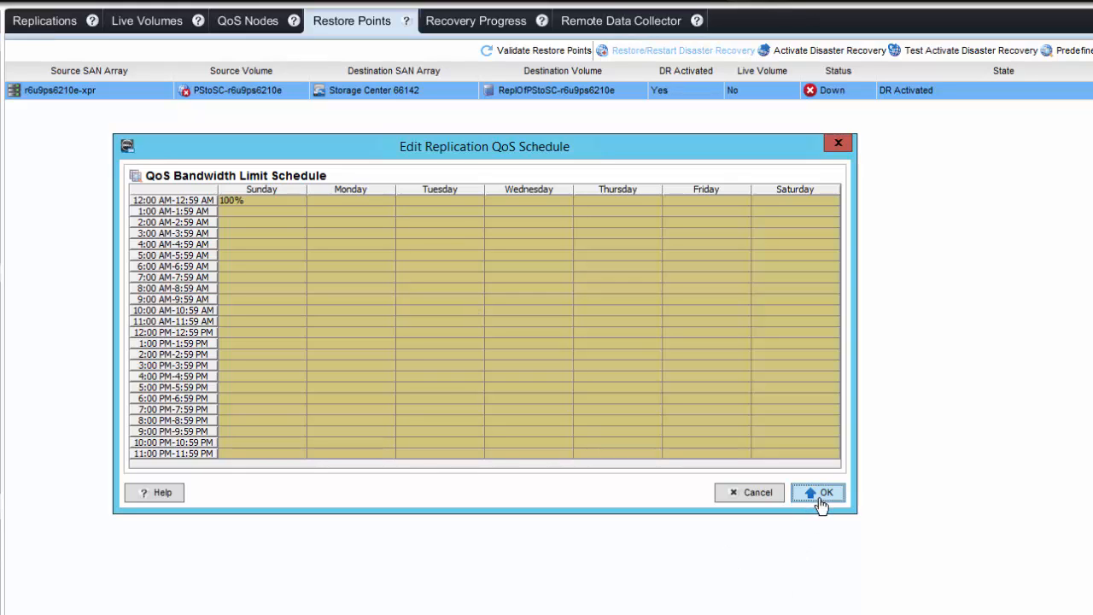
pyautogui.click(816, 492)
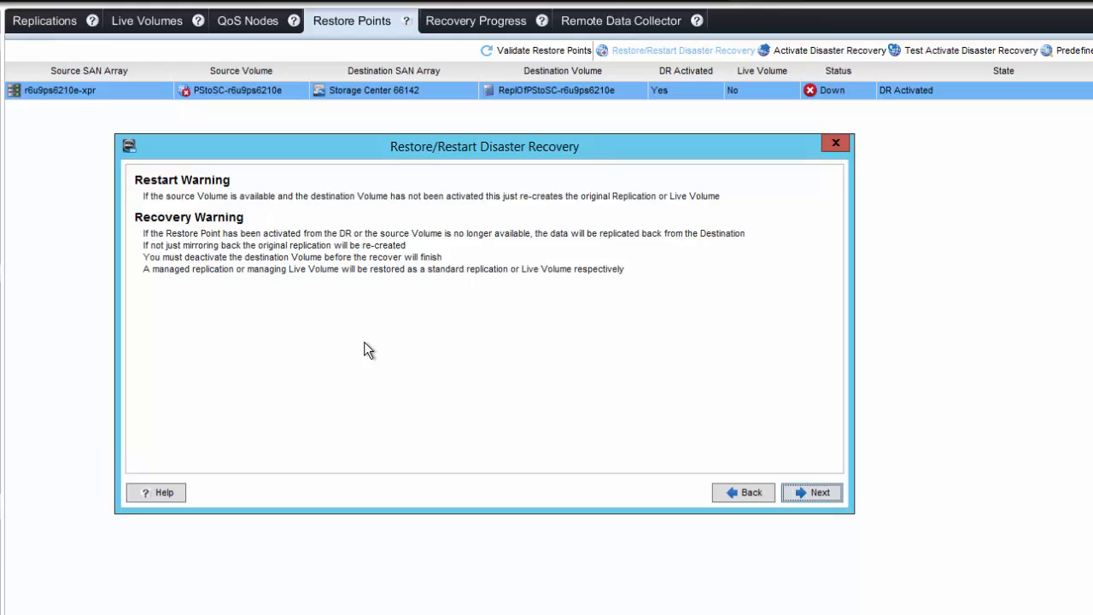
# Accept the recovery warnings and keep the PStoSC-r6u9ps6210e restore point selected
pyautogui.click(810, 492)
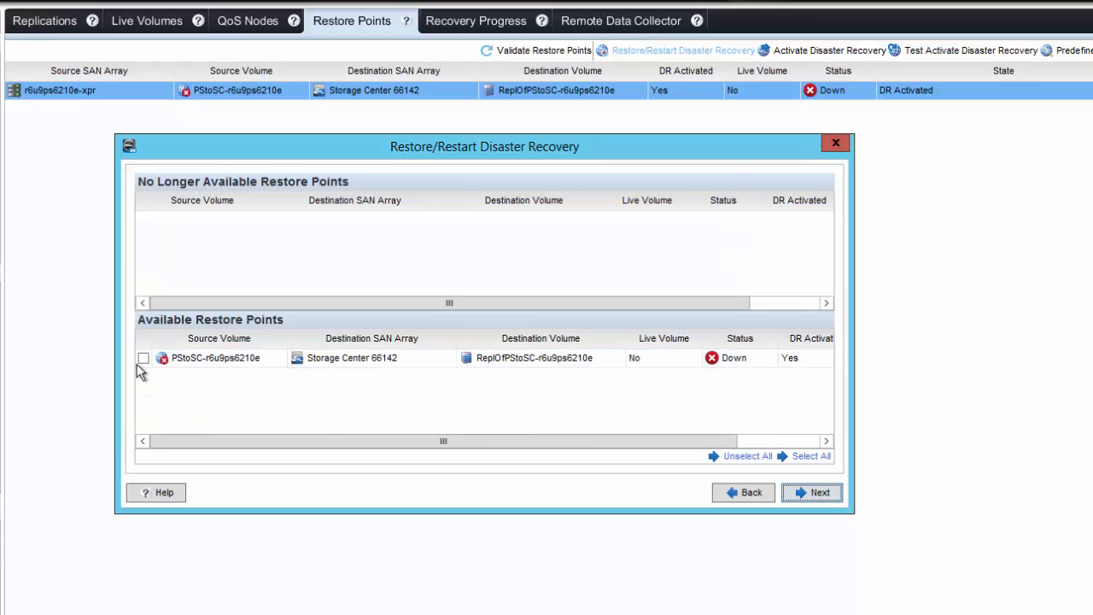
pyautogui.click(144, 359)
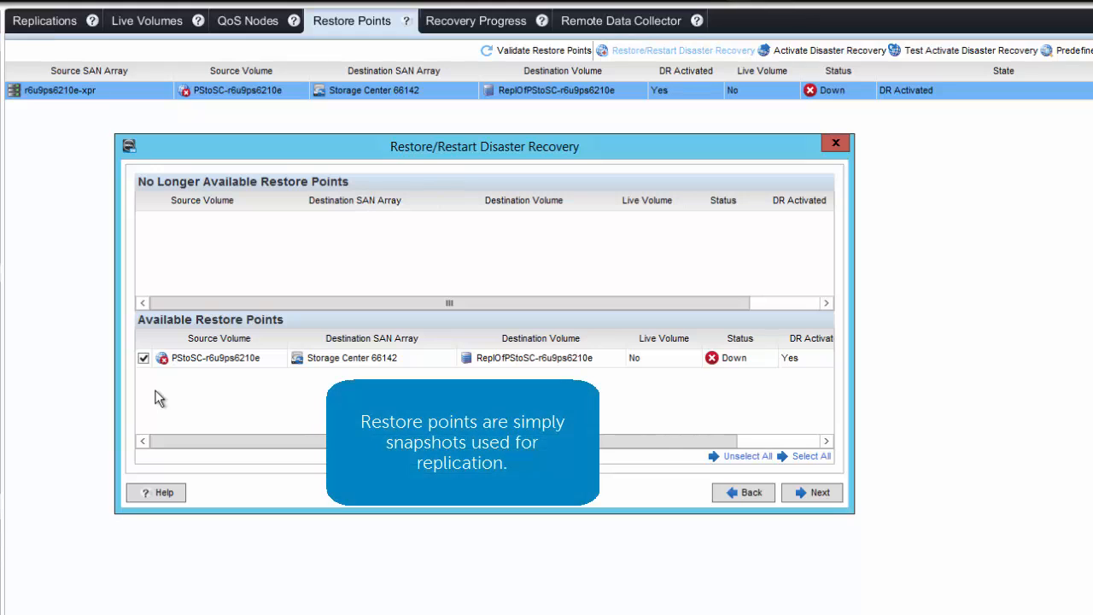
pyautogui.moveTo(793, 494)
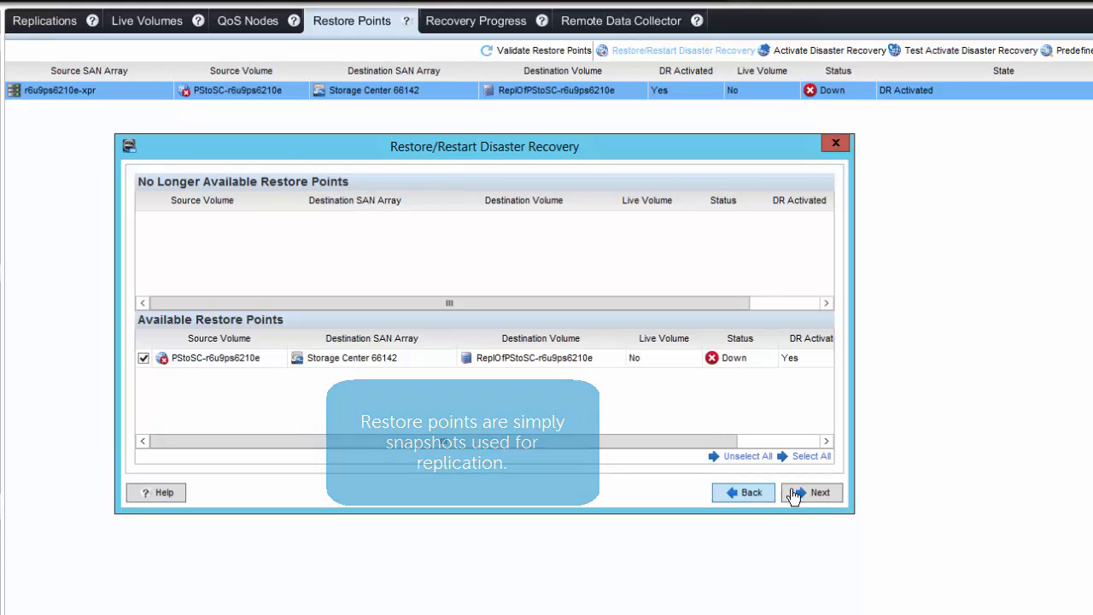
pyautogui.click(812, 492)
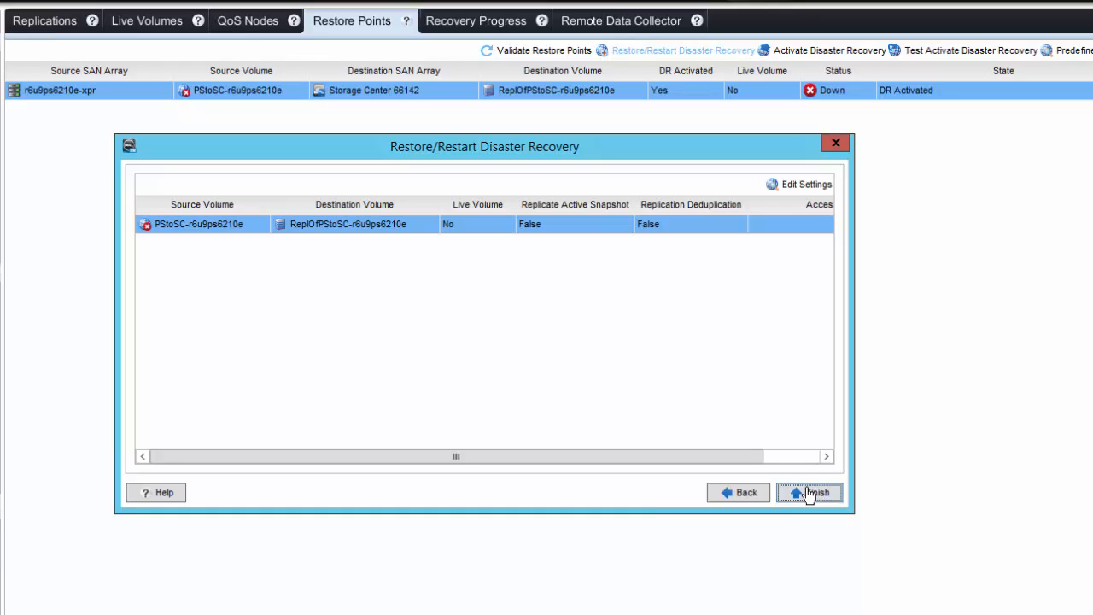
pyautogui.moveTo(792, 273)
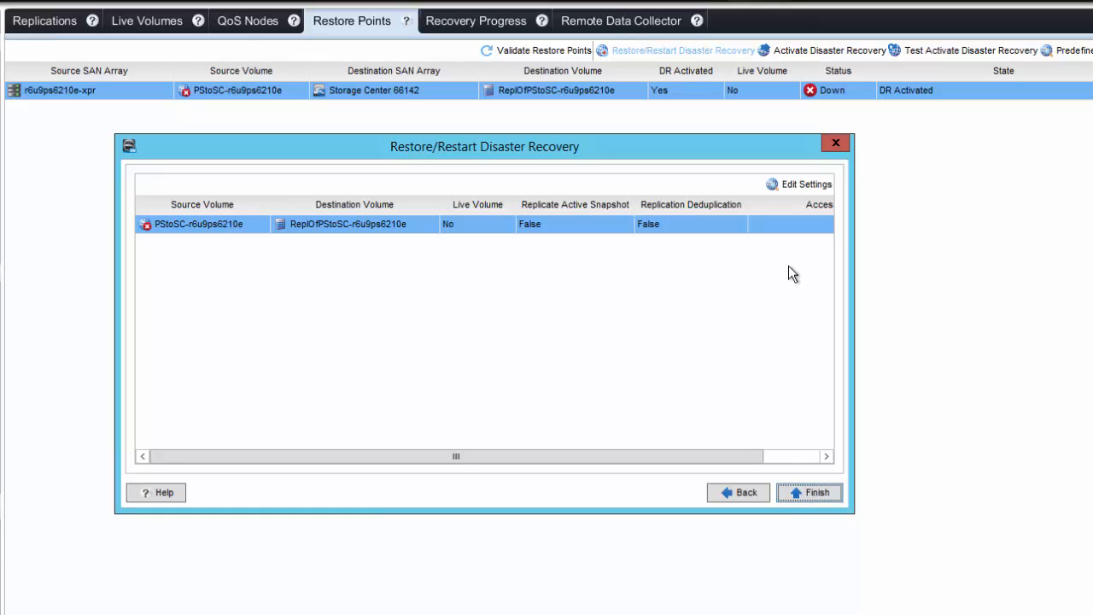
pyautogui.click(806, 184)
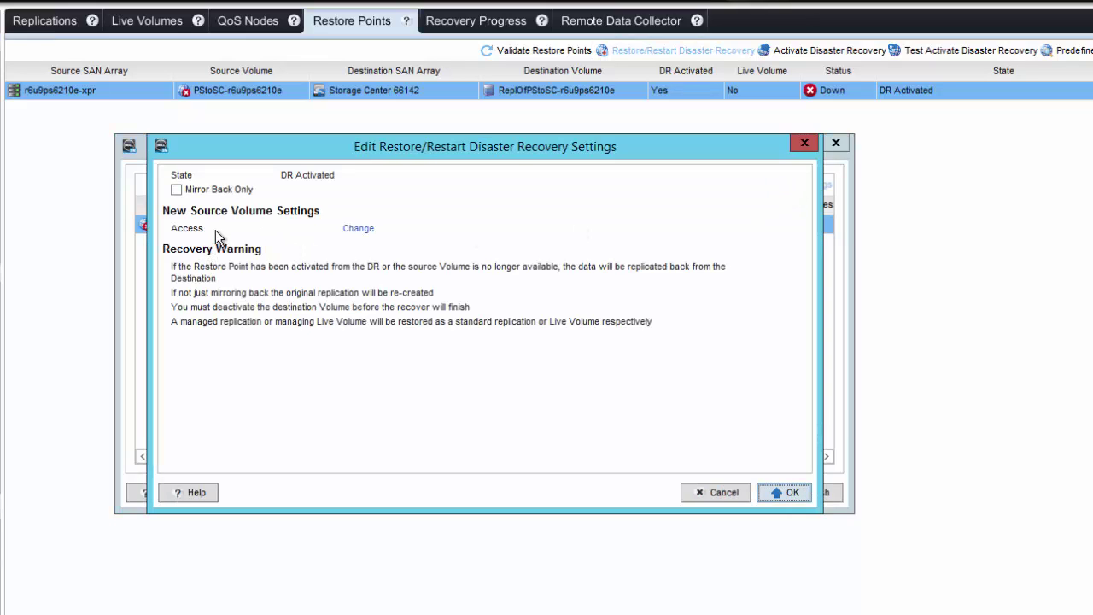
pyautogui.click(359, 229)
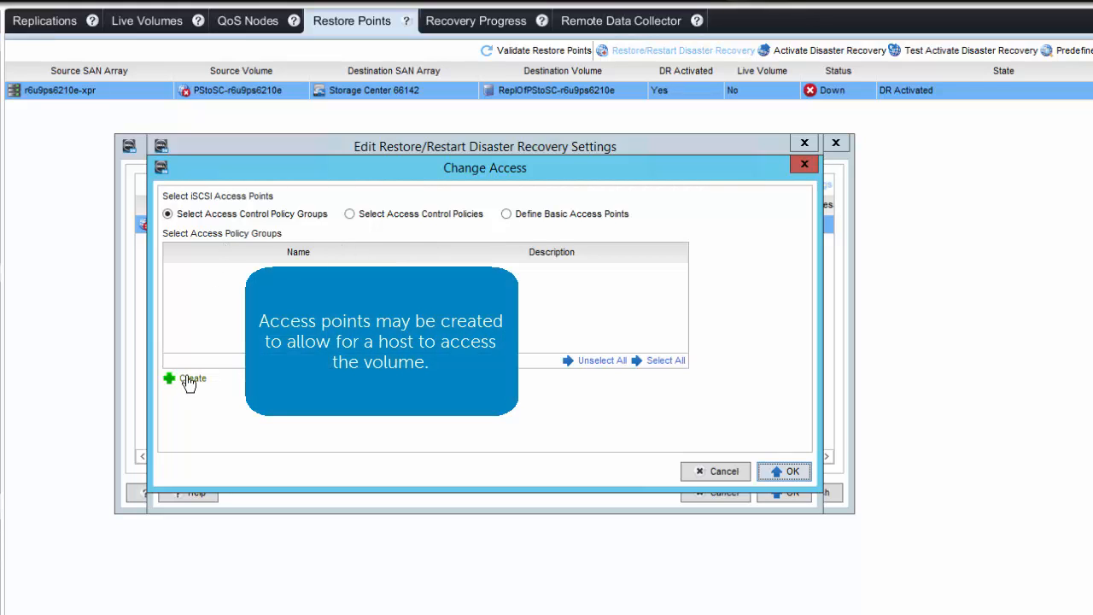
pyautogui.moveTo(675, 443)
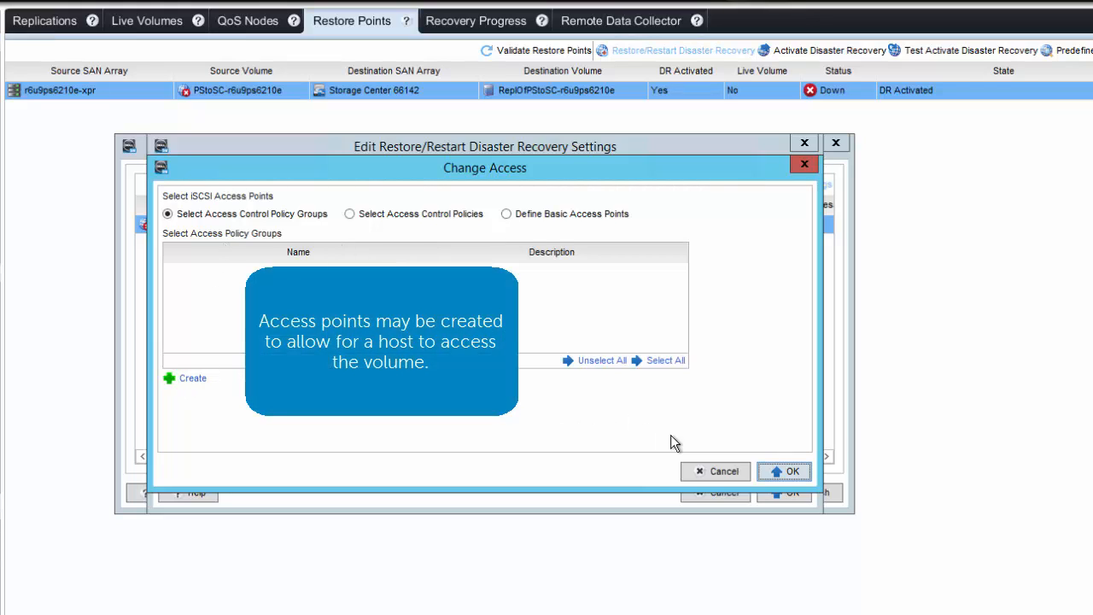
pyautogui.click(716, 471)
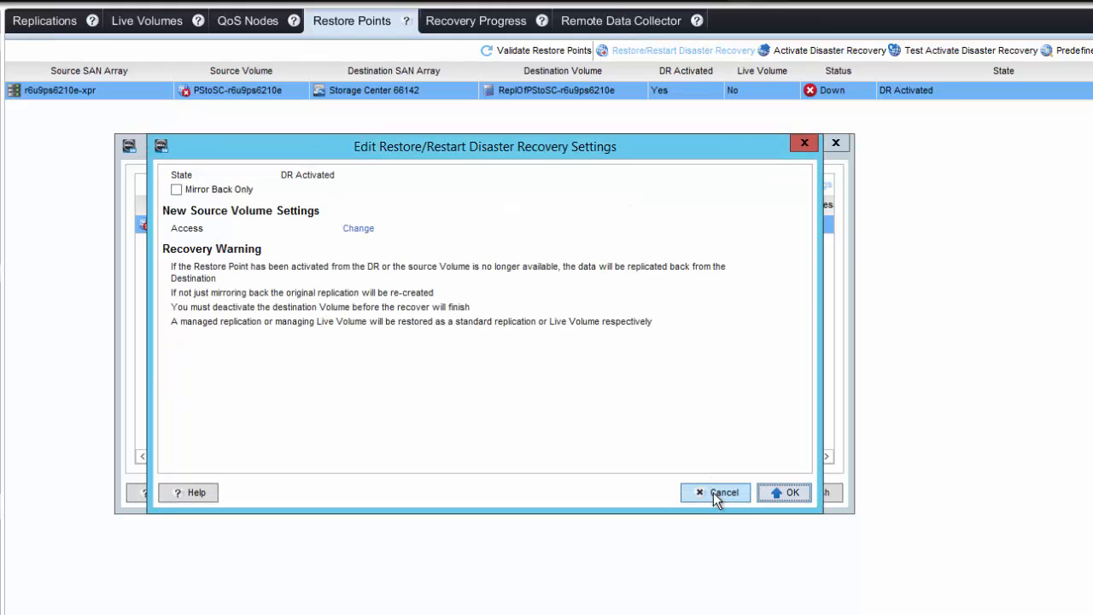
pyautogui.click(725, 492)
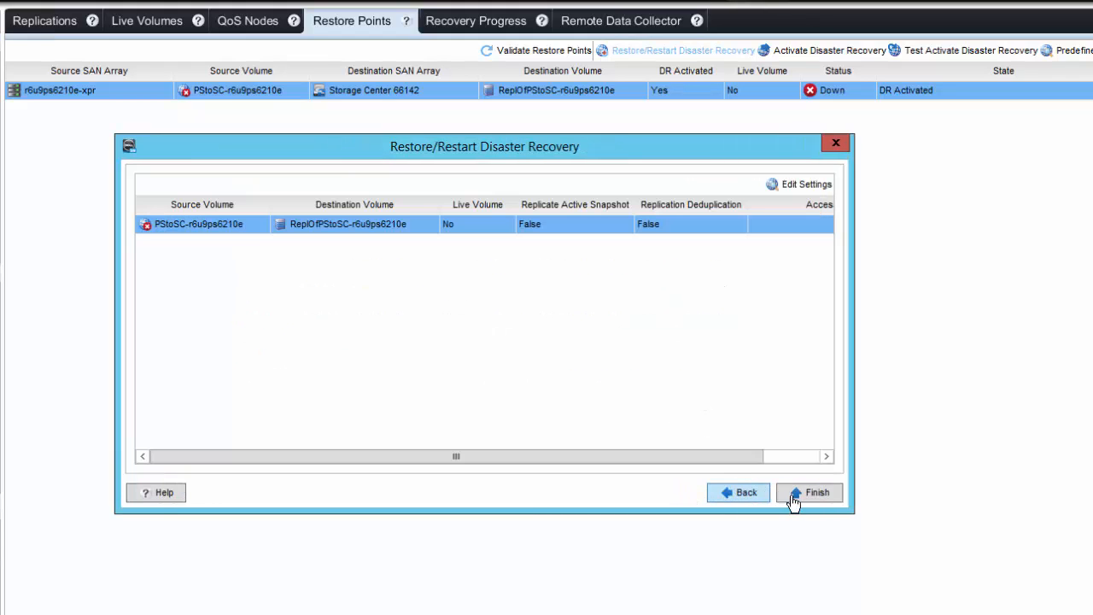
# Finish the wizard to start the restore and acknowledge the progress-monitoring notice
pyautogui.click(810, 492)
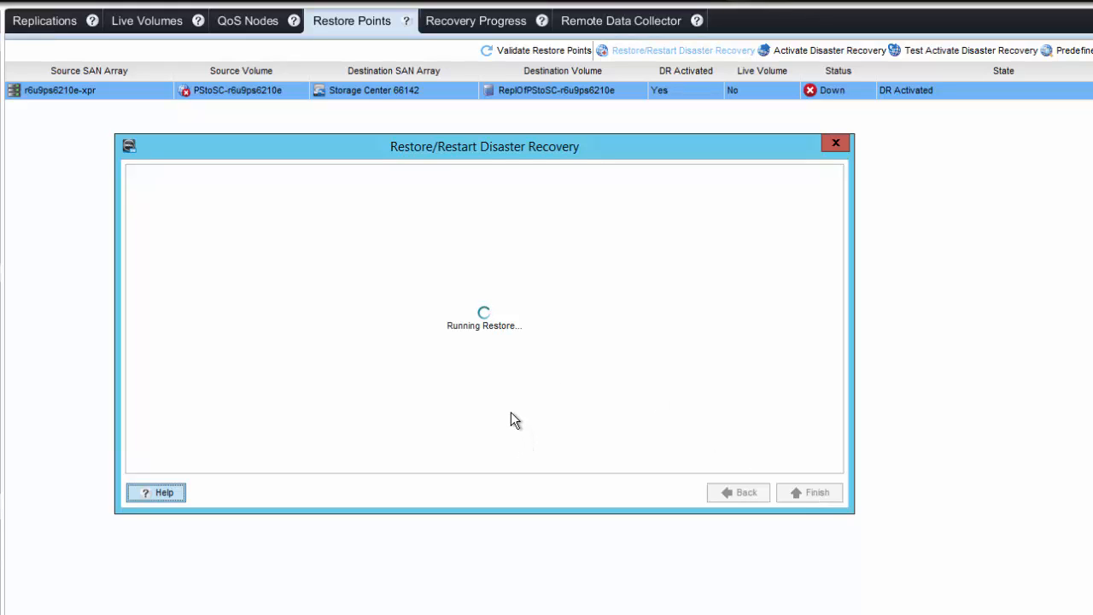
pyautogui.moveTo(468, 396)
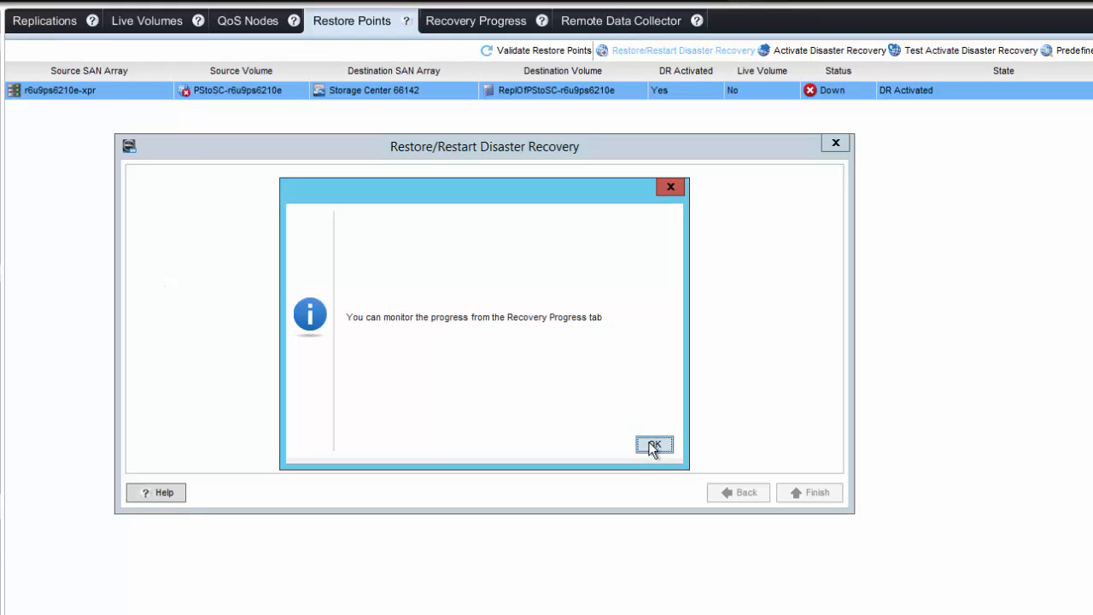
pyautogui.click(655, 444)
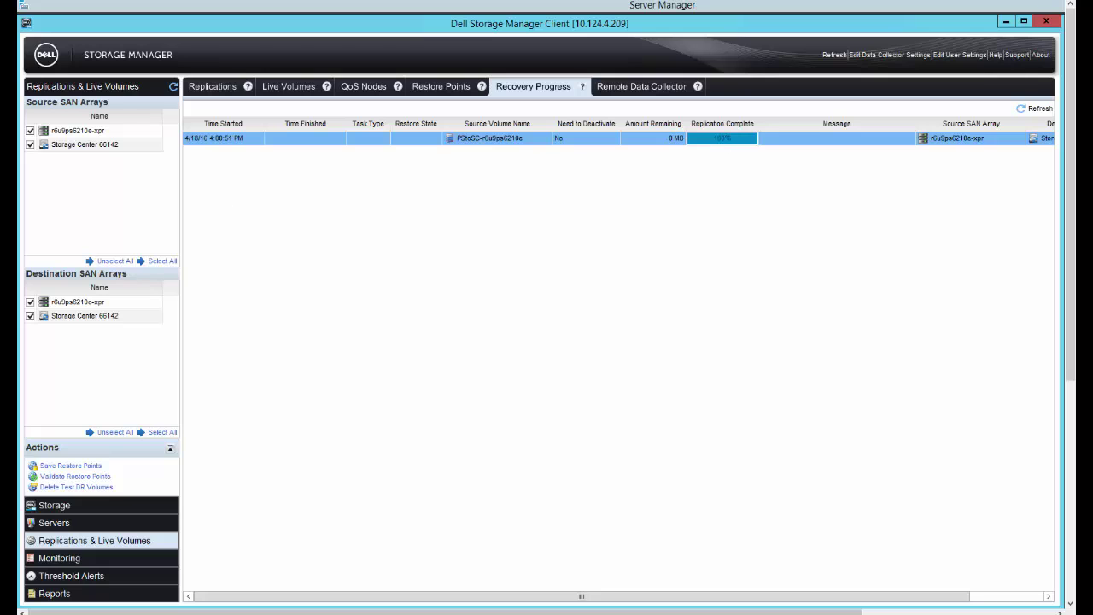
# Show the Replications list with PStoSC-r6u9ps6210e Up, synced and 100% complete
pyautogui.click(212, 86)
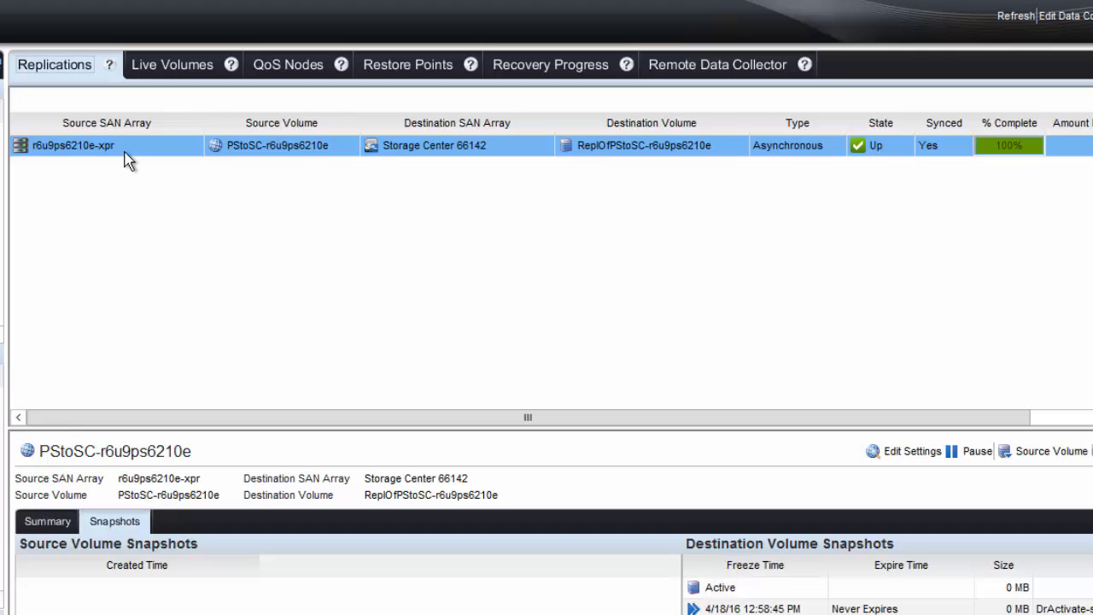
pyautogui.moveTo(128, 152)
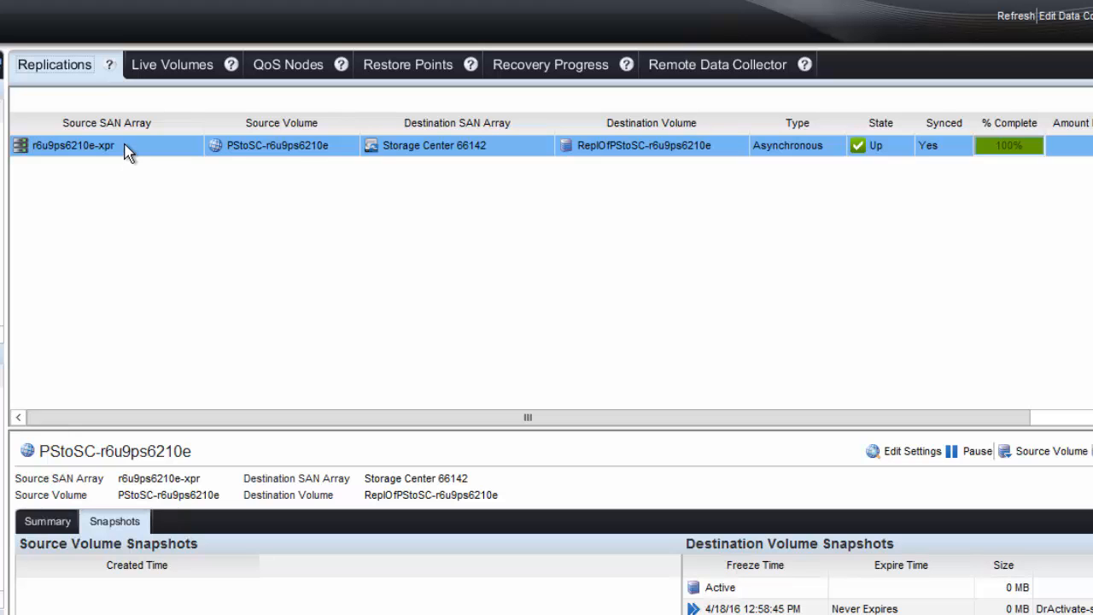
pyautogui.moveTo(468, 152)
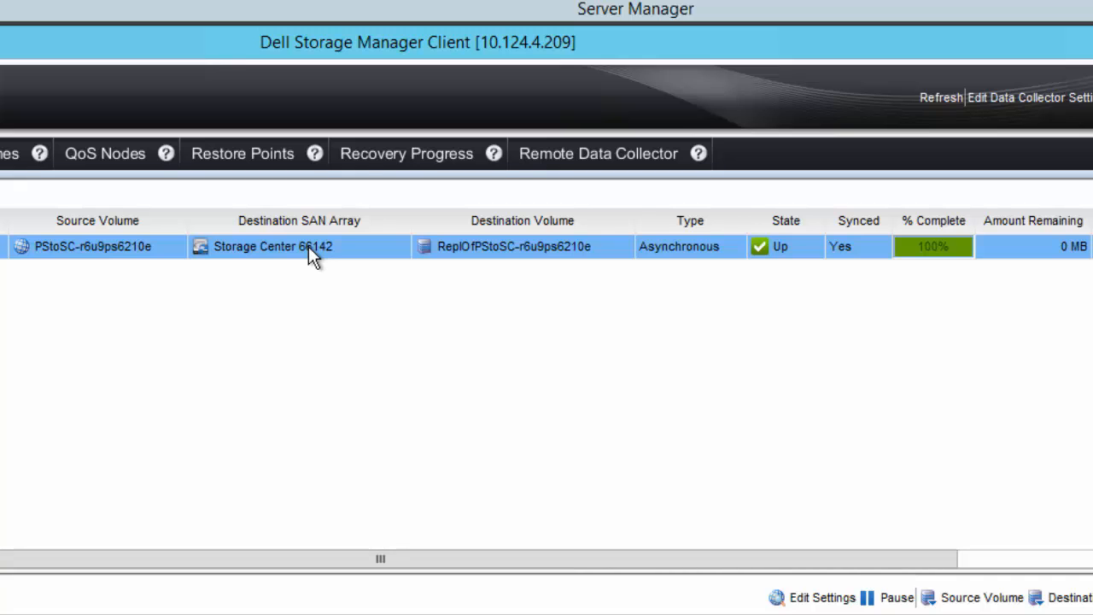
pyautogui.moveTo(940, 259)
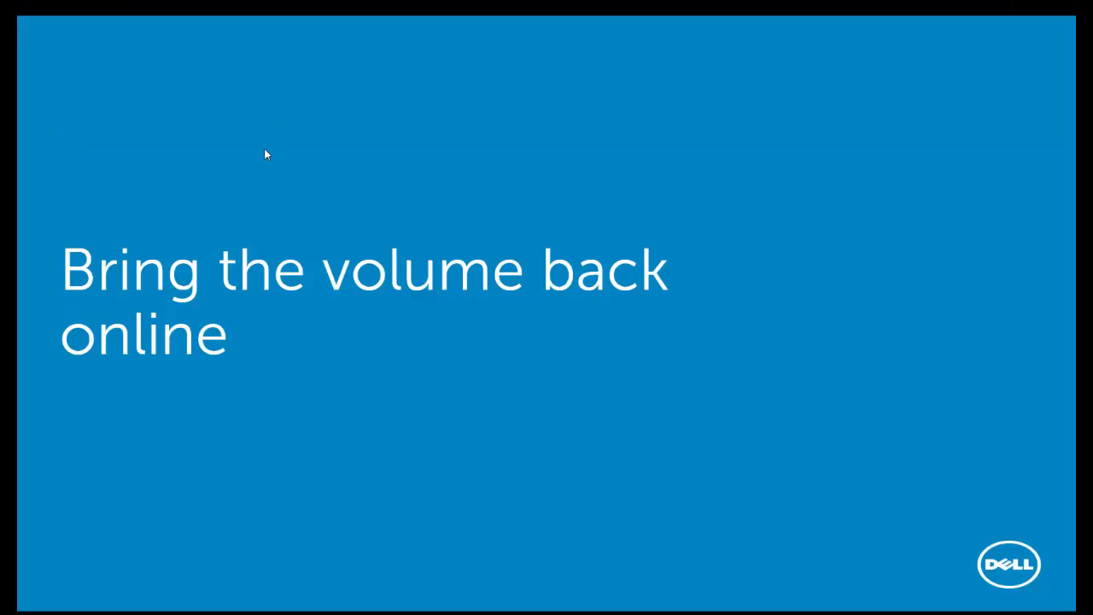
pyautogui.moveTo(340, 121)
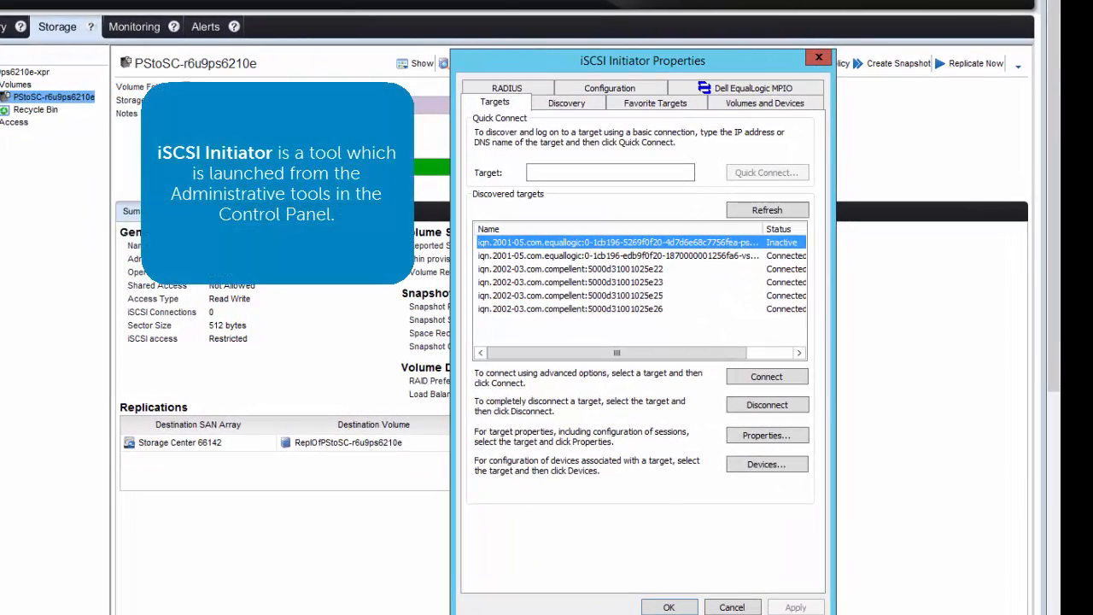
pyautogui.moveTo(663, 298)
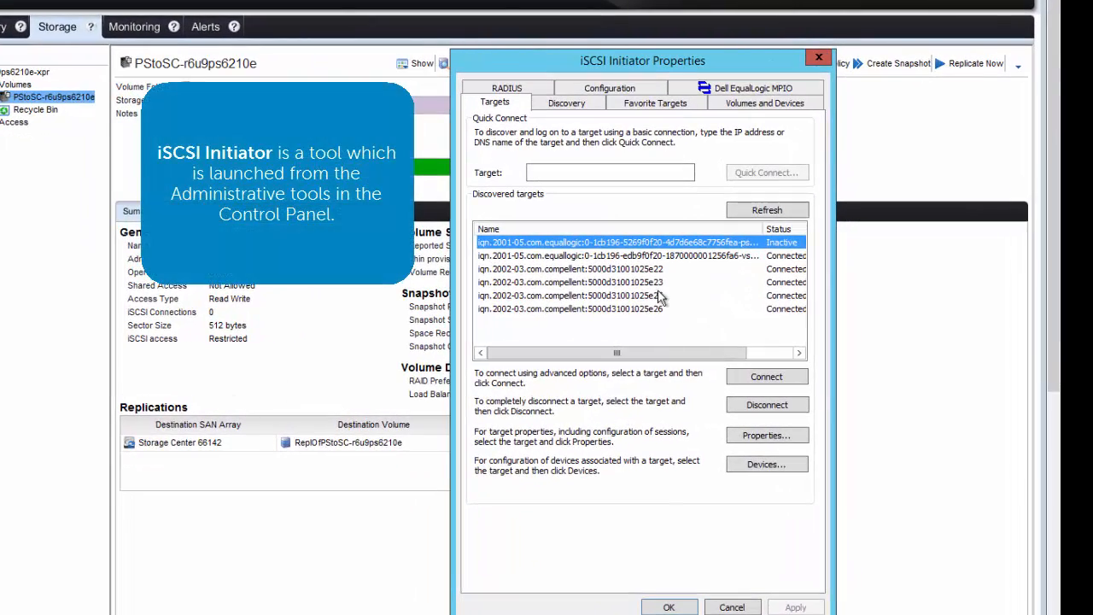
pyautogui.moveTo(711, 333)
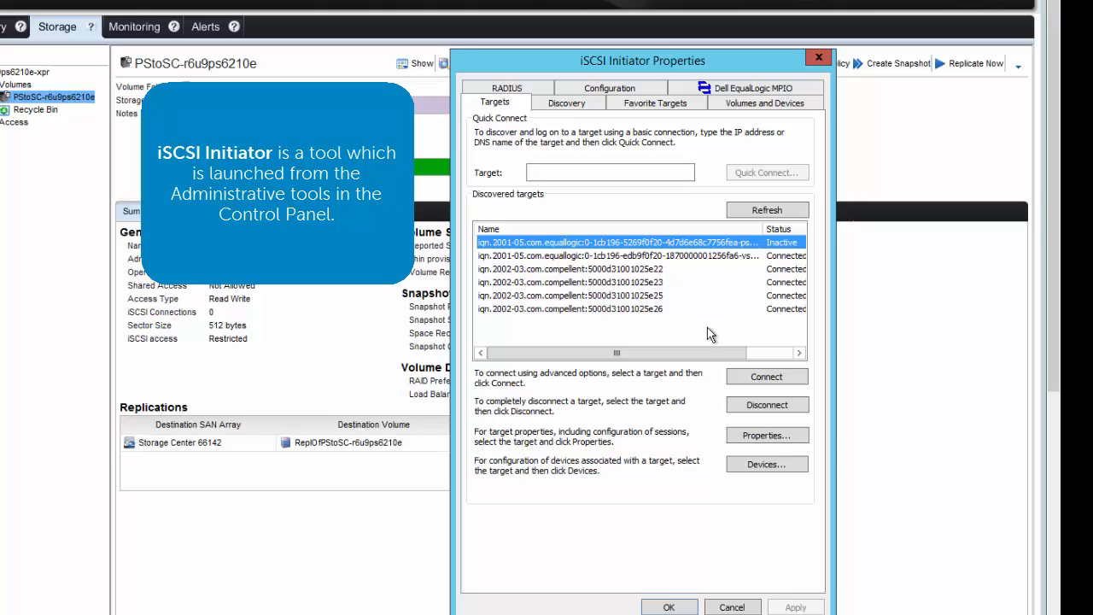
pyautogui.moveTo(703, 257)
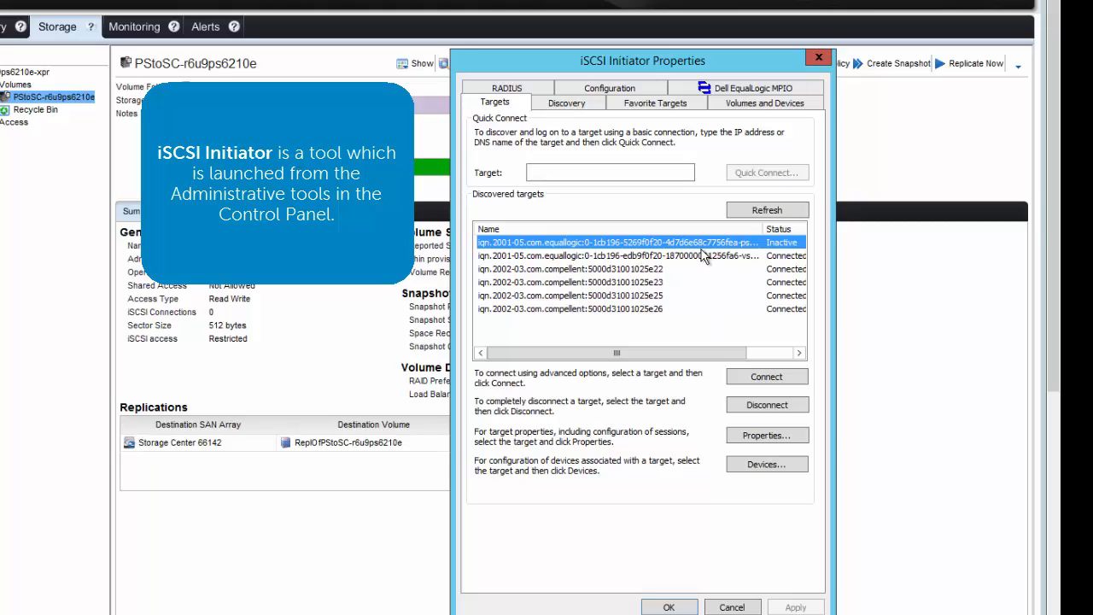
# Connect the inactive EqualLogic target with Enable multi-path checked
pyautogui.click(765, 378)
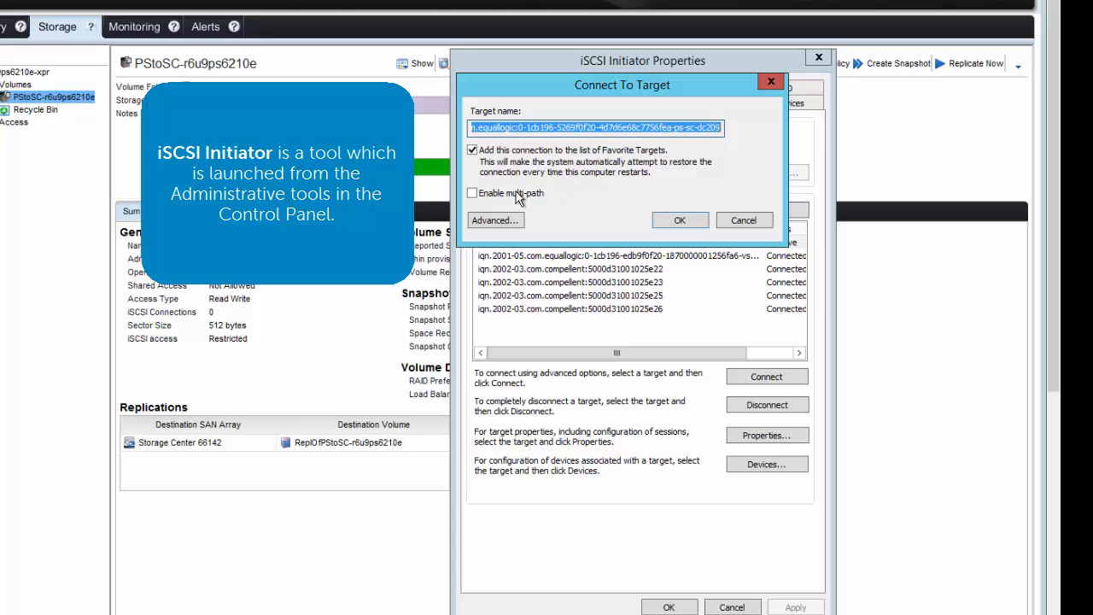
pyautogui.click(471, 191)
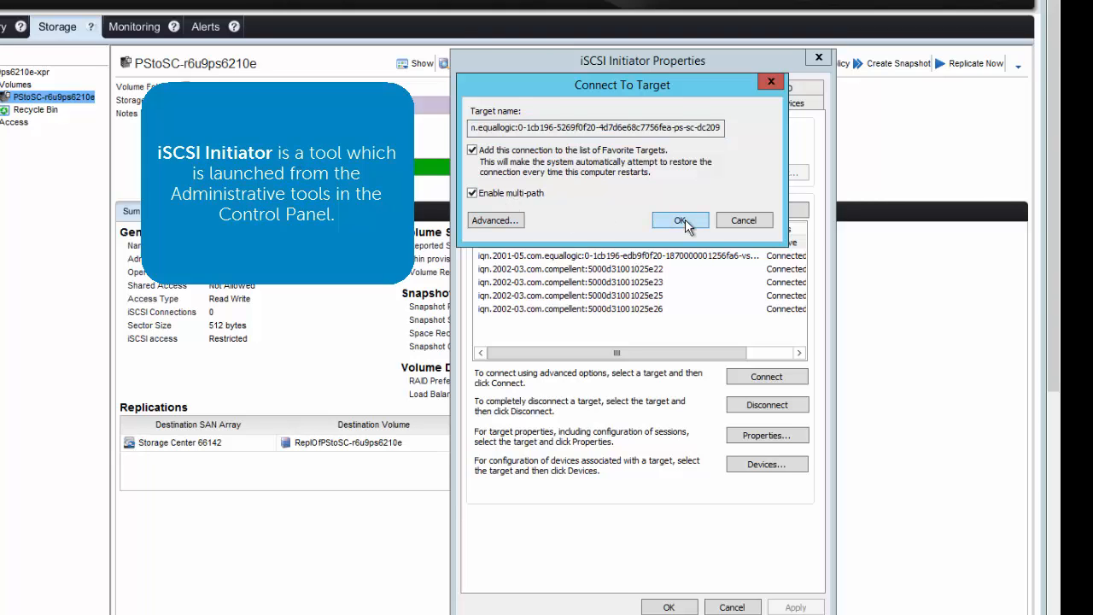
pyautogui.click(680, 221)
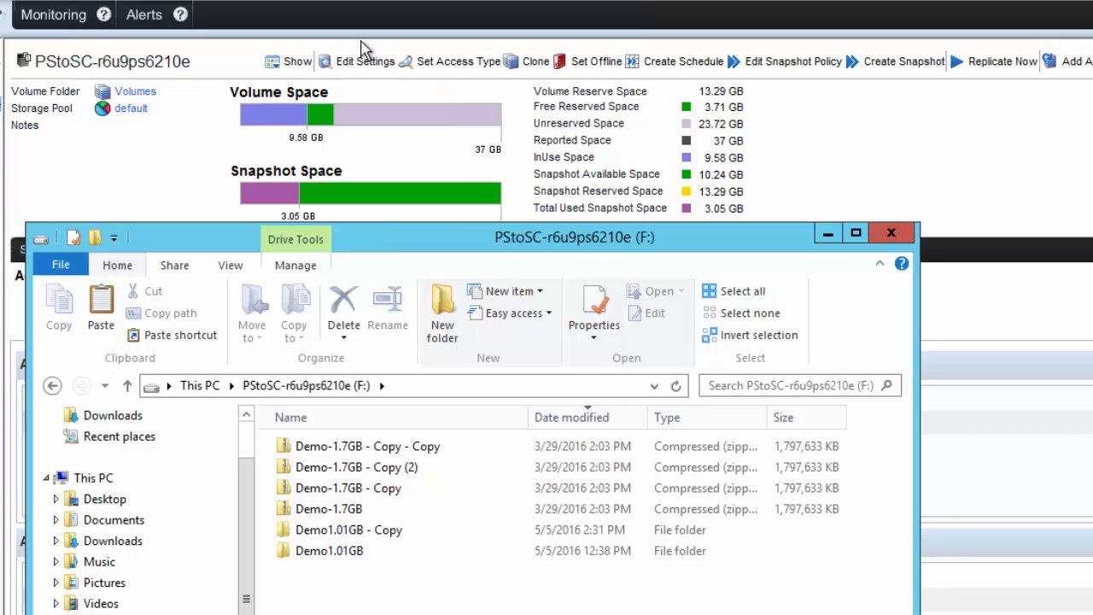
pyautogui.moveTo(282, 123)
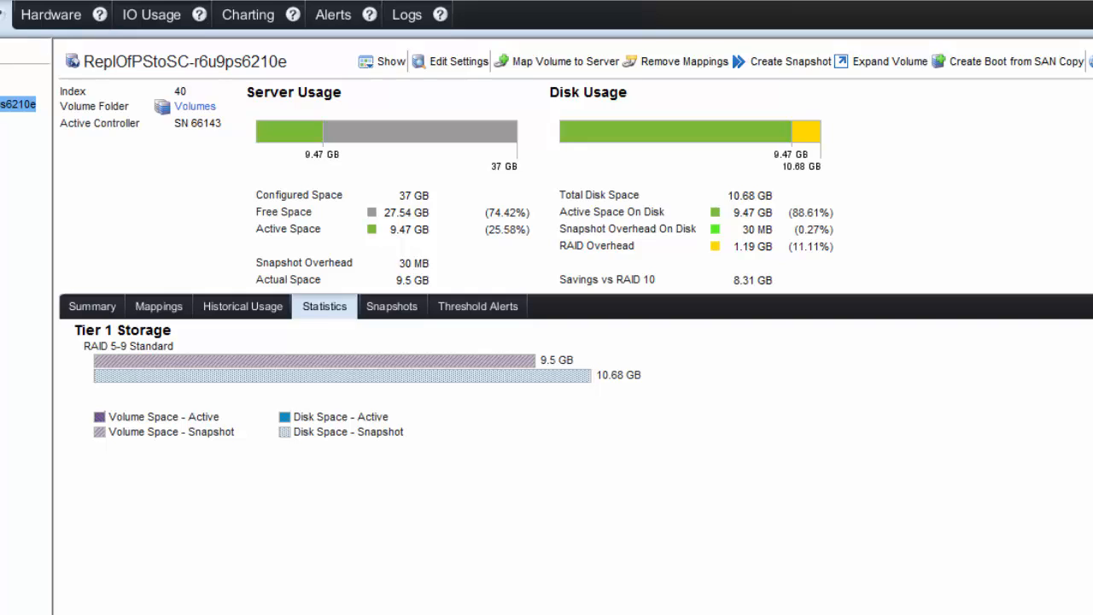
pyautogui.moveTo(306, 137)
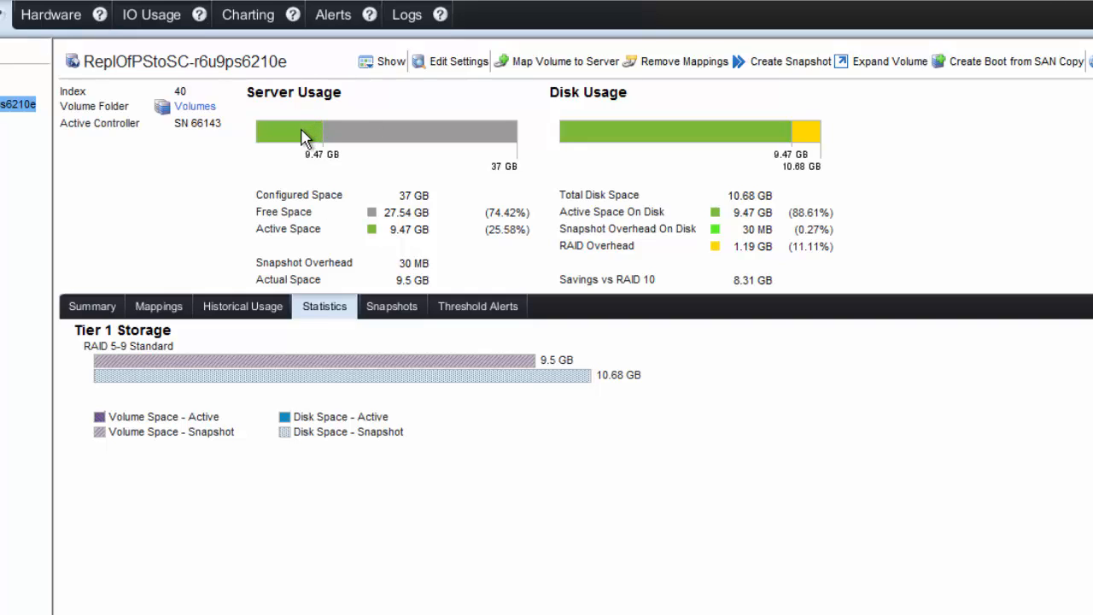